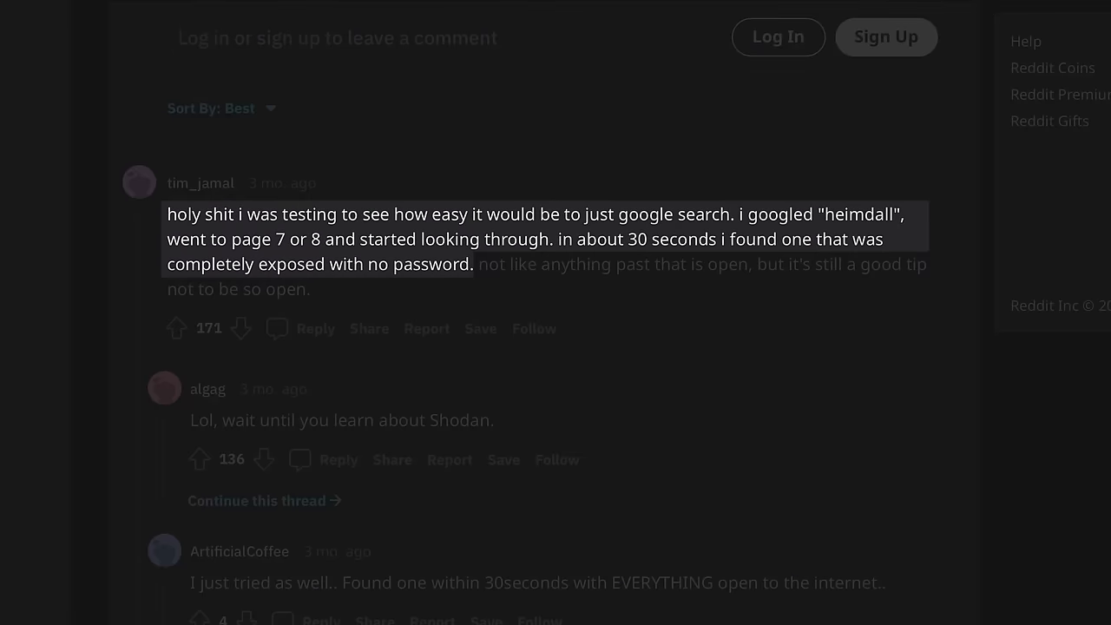
scroll("up", 3)
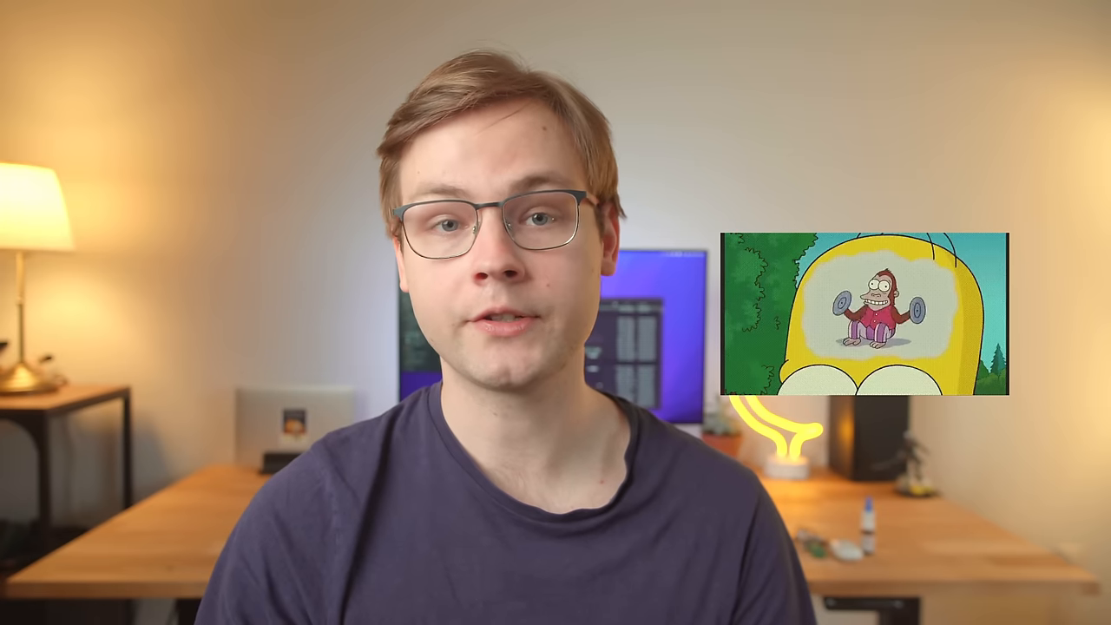
type("ssh")
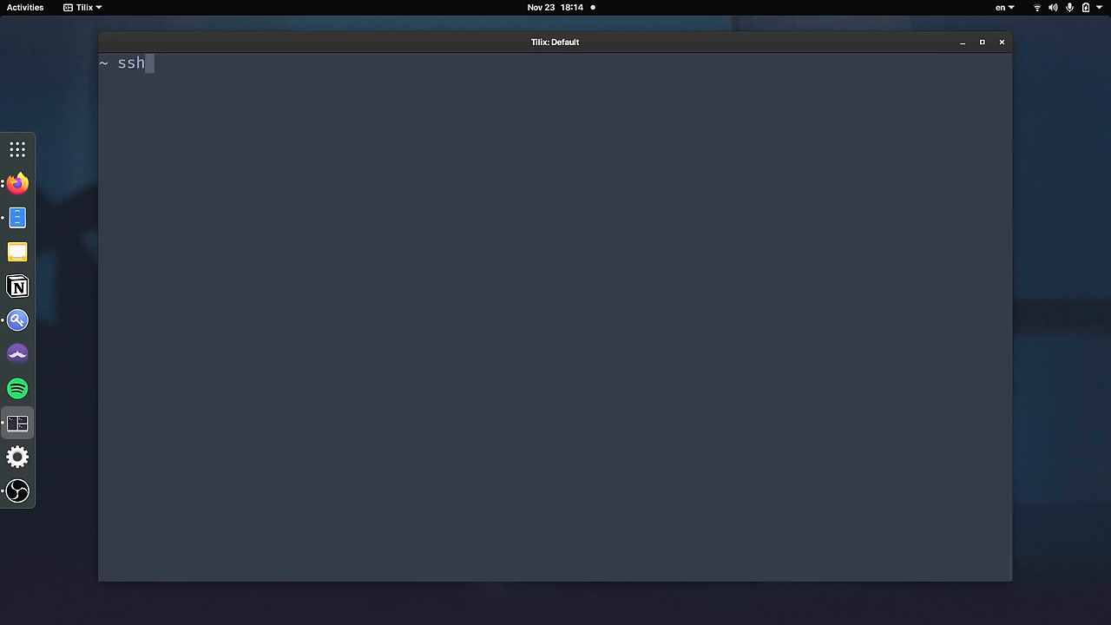